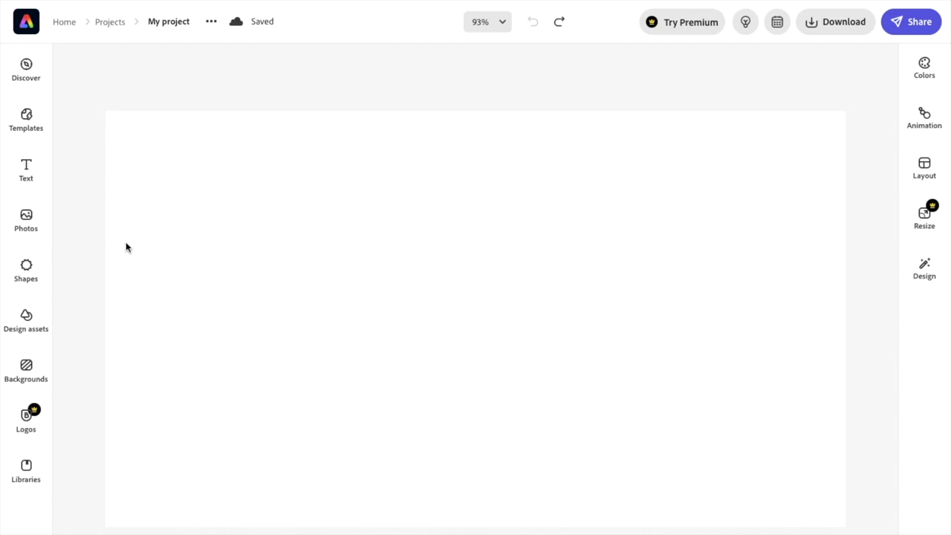
mouse_move(25, 220)
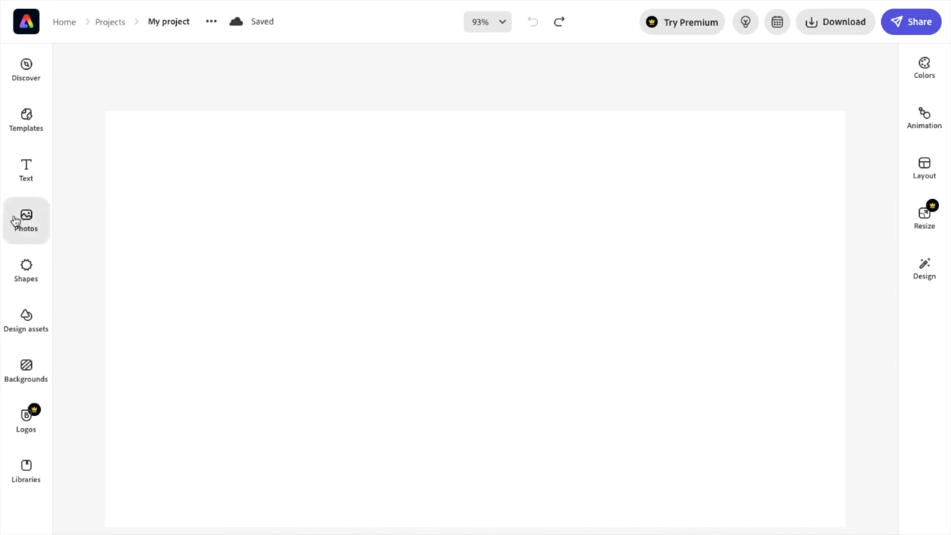
Step: Search the stock photo library for 'video' and add two video-themed results to the canvas
click(27, 220)
text(mario)
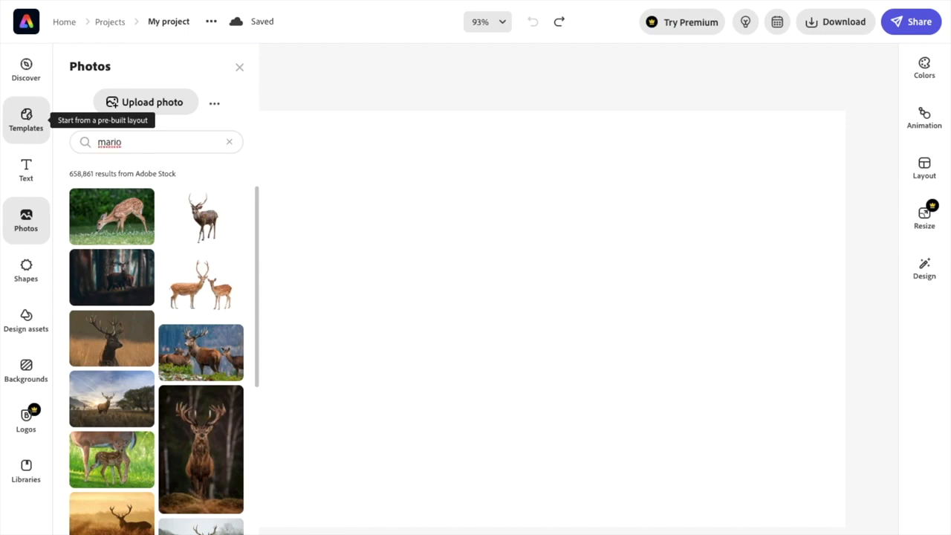
key(Enter)
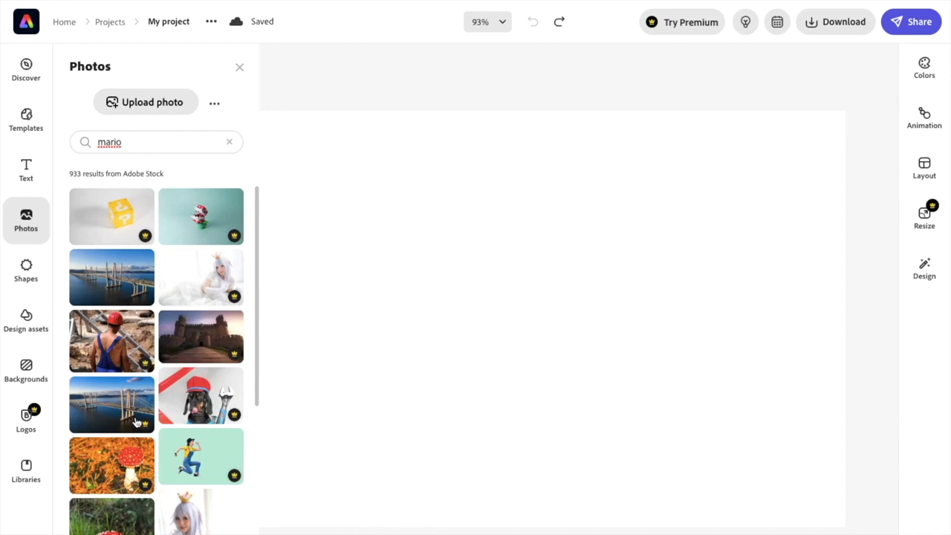
mouse_move(199, 371)
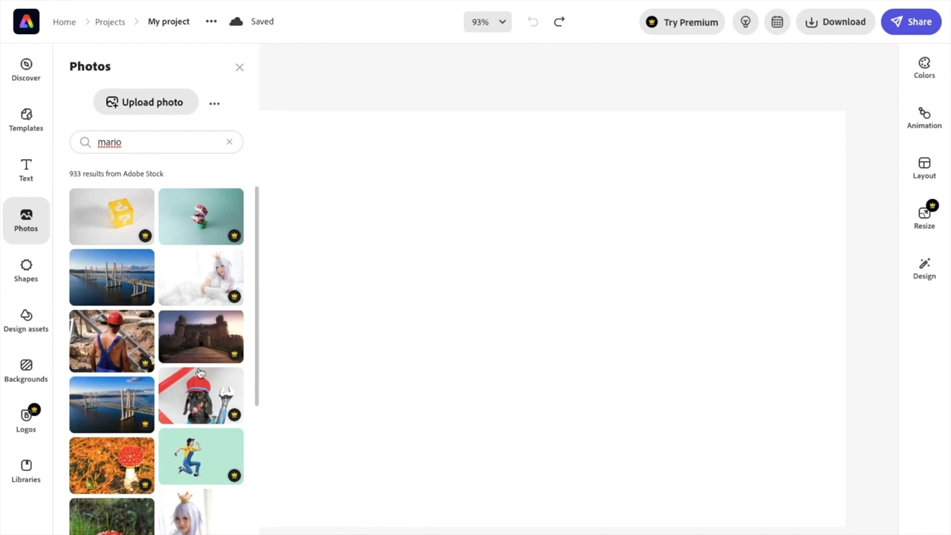
scroll(down, 3)
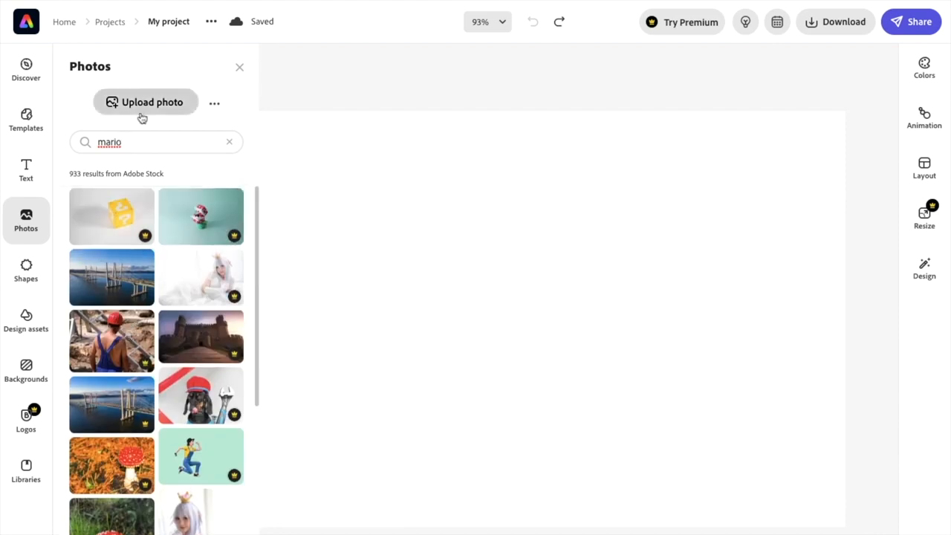
text(video)
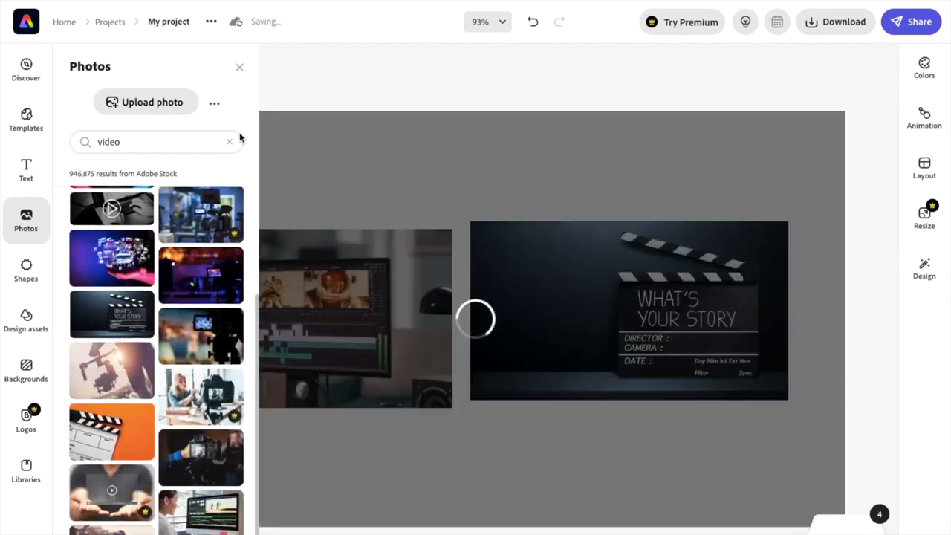
Step: Close the library and move the third photo of a woman editing below the other two
click(239, 67)
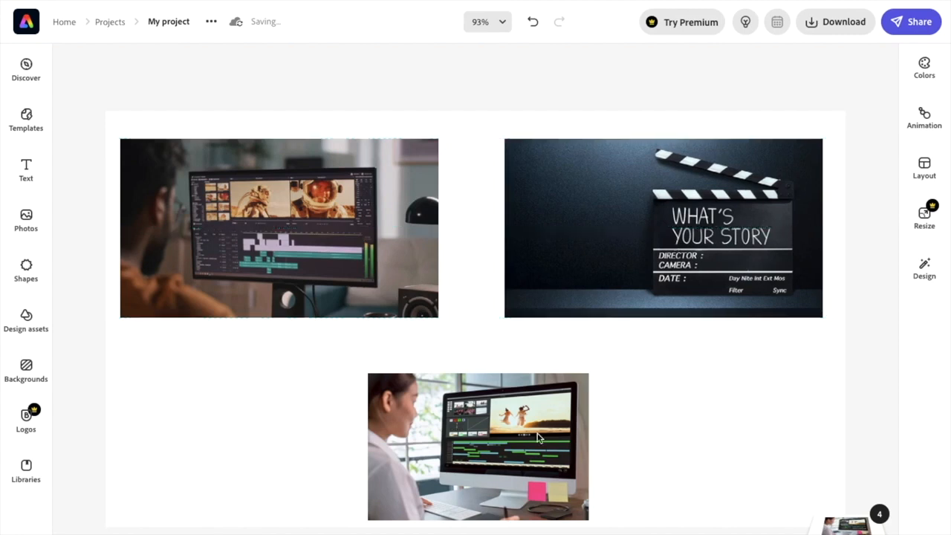
drag(538, 437, 475, 415)
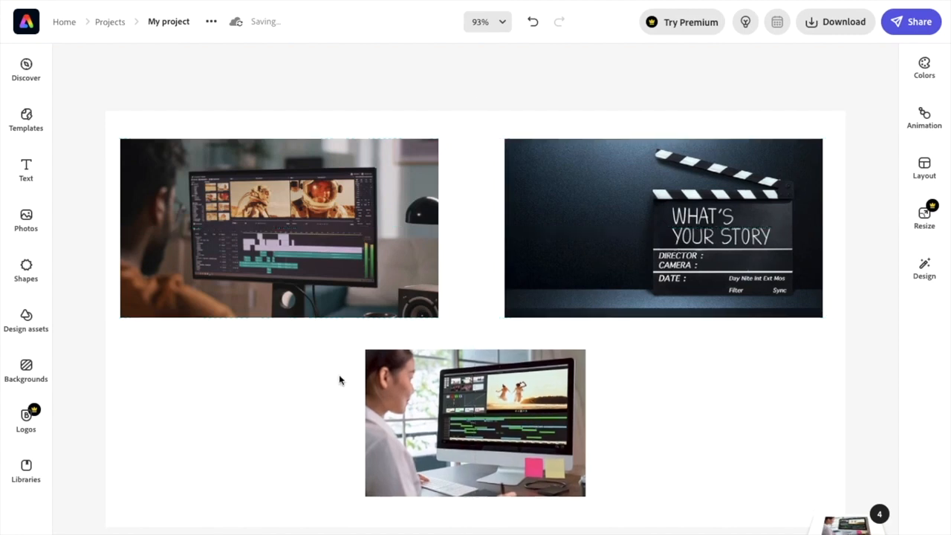
mouse_move(475, 395)
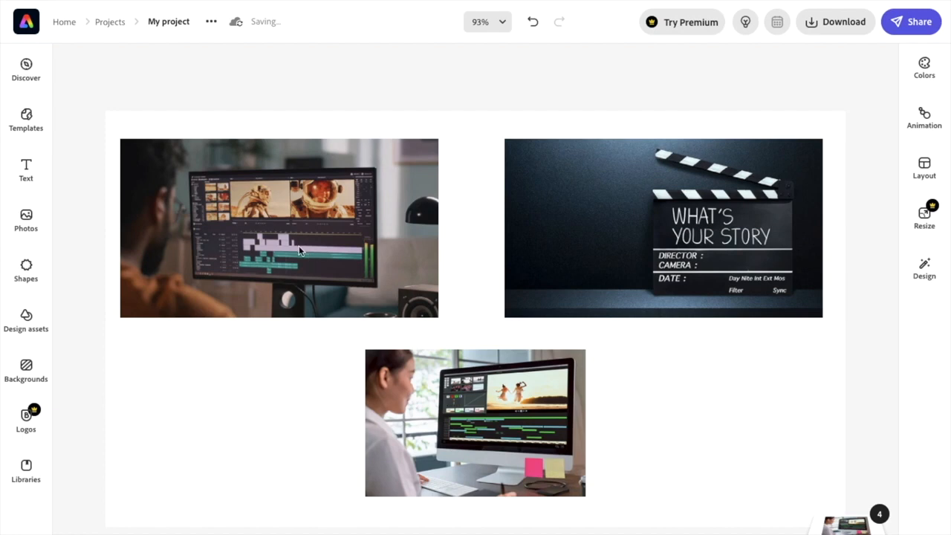
click(280, 229)
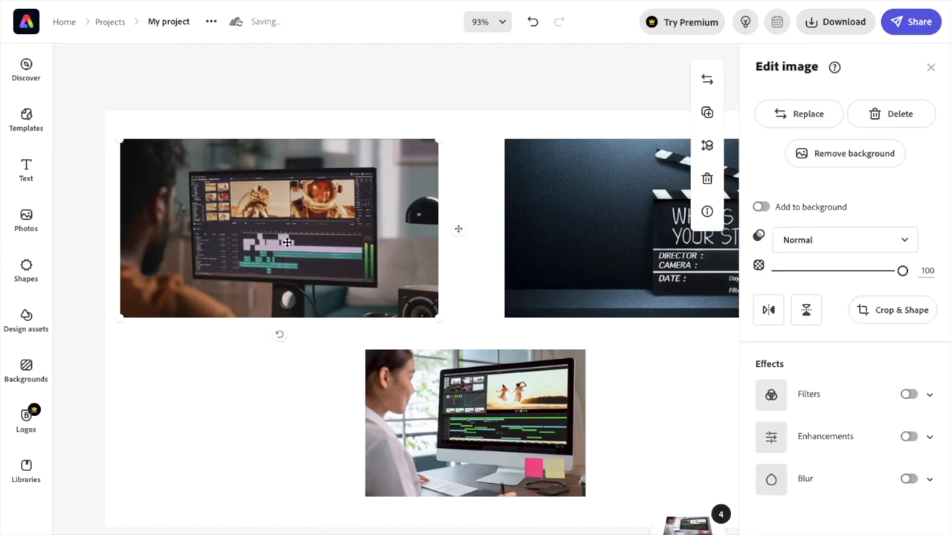
mouse_move(840, 264)
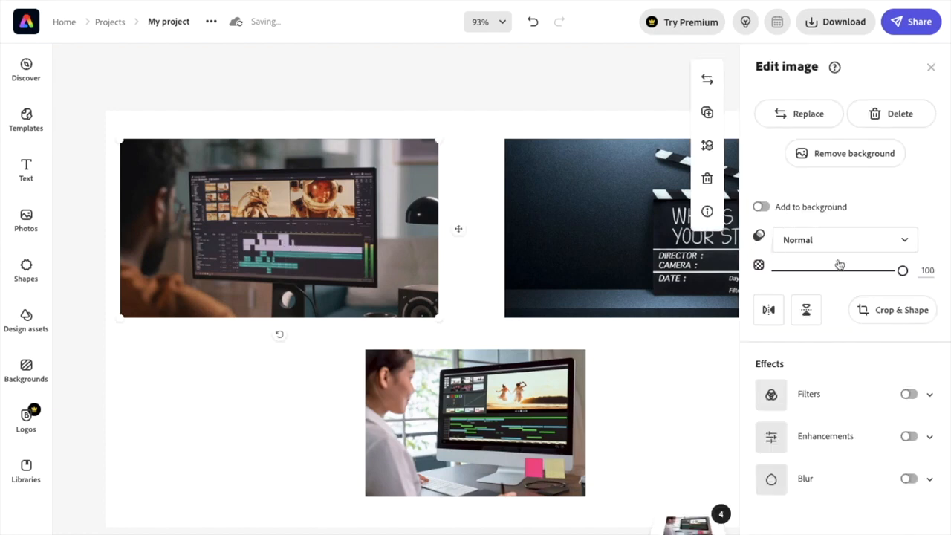
Step: Crop the top-left editing-screen photo into a circle via Crop & Shape
click(891, 310)
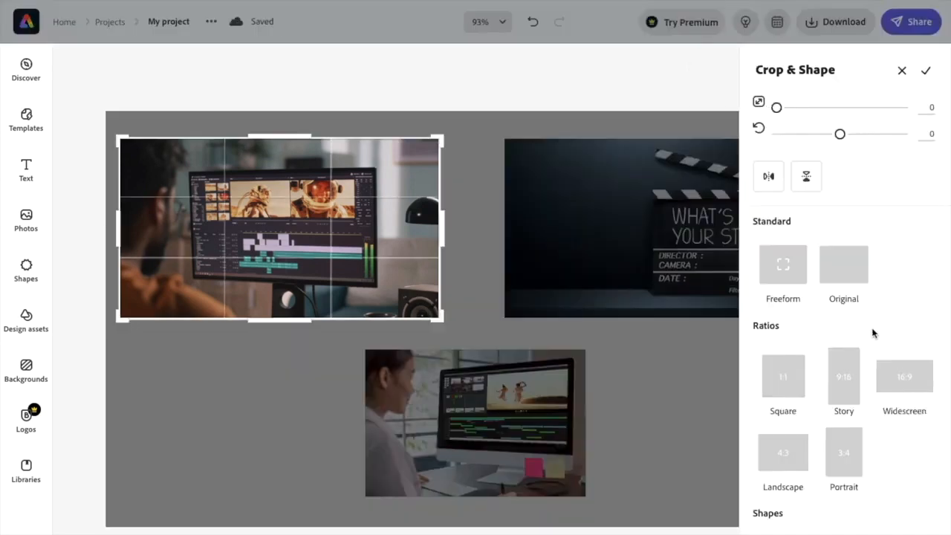
scroll(down, 3)
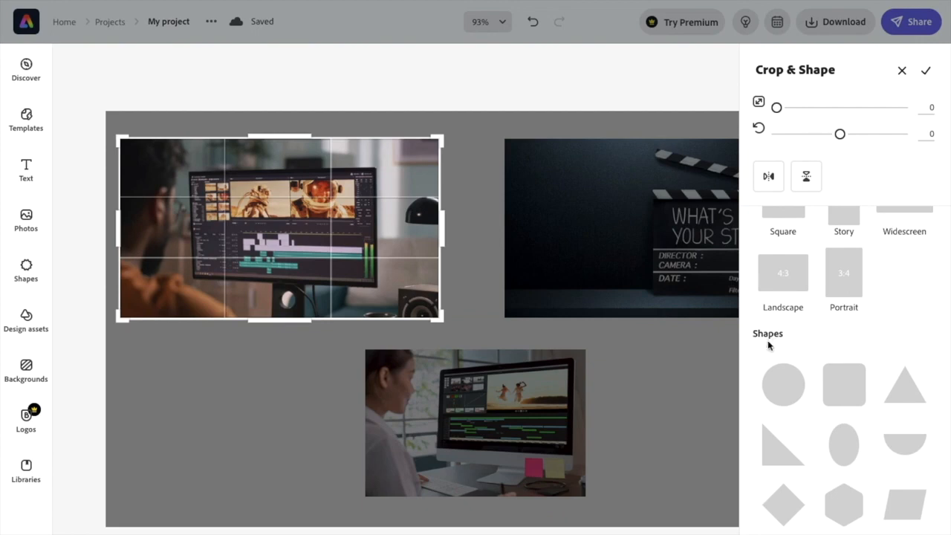
mouse_move(787, 392)
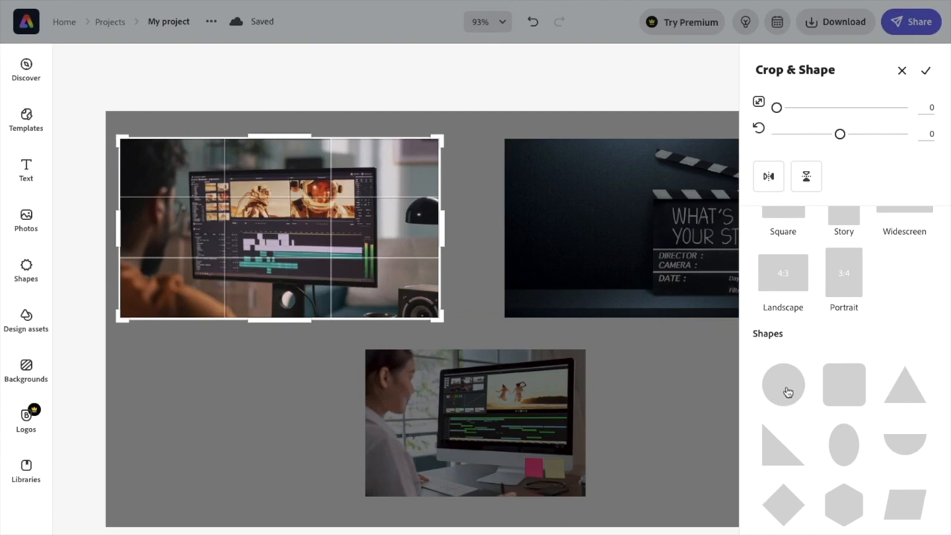
click(781, 383)
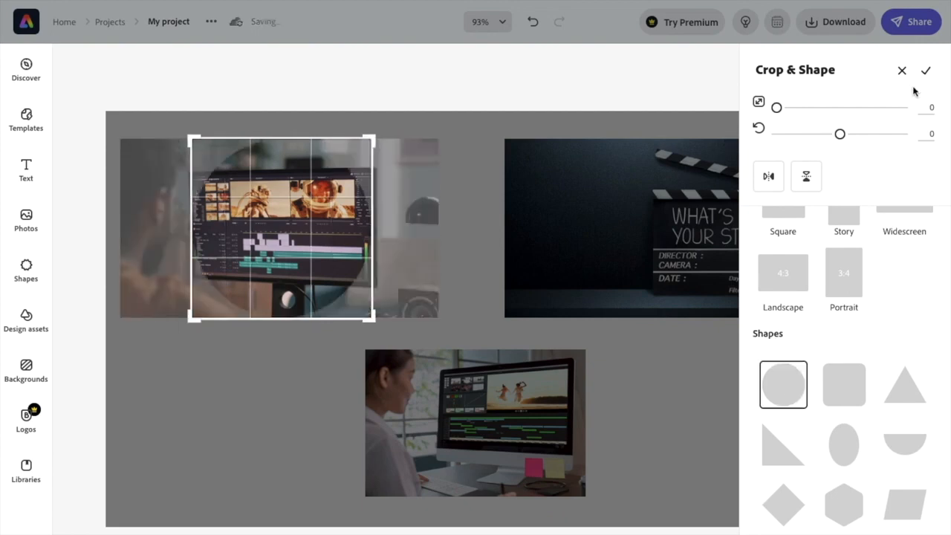
click(926, 70)
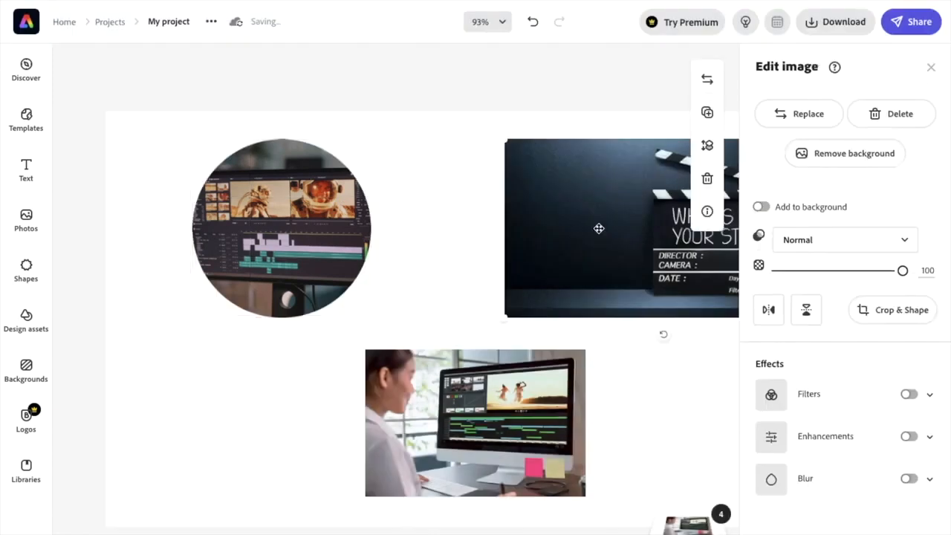
Step: Crop the top-right clapperboard photo into a triangle
click(892, 311)
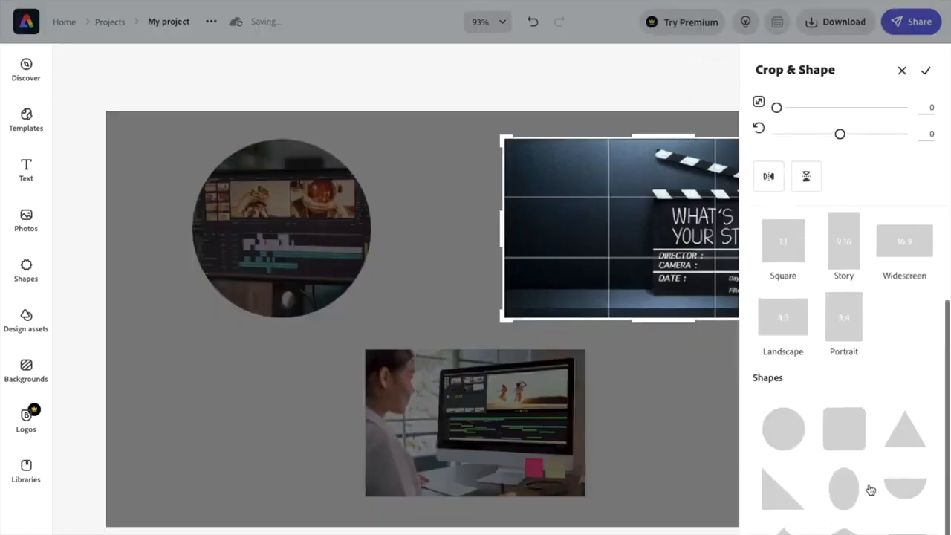
click(904, 428)
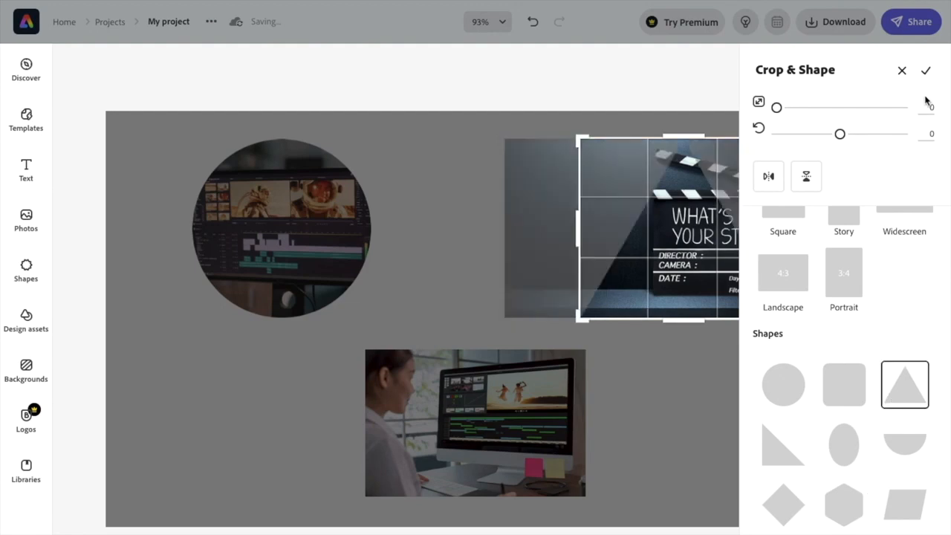
click(926, 69)
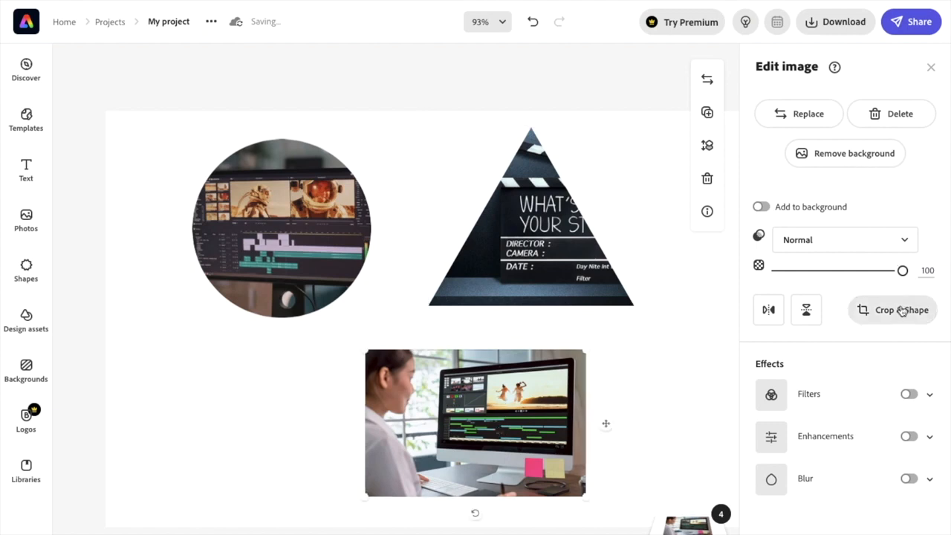
Step: Crop the bottom photo of the woman at her monitor into a downward semicircle
click(891, 311)
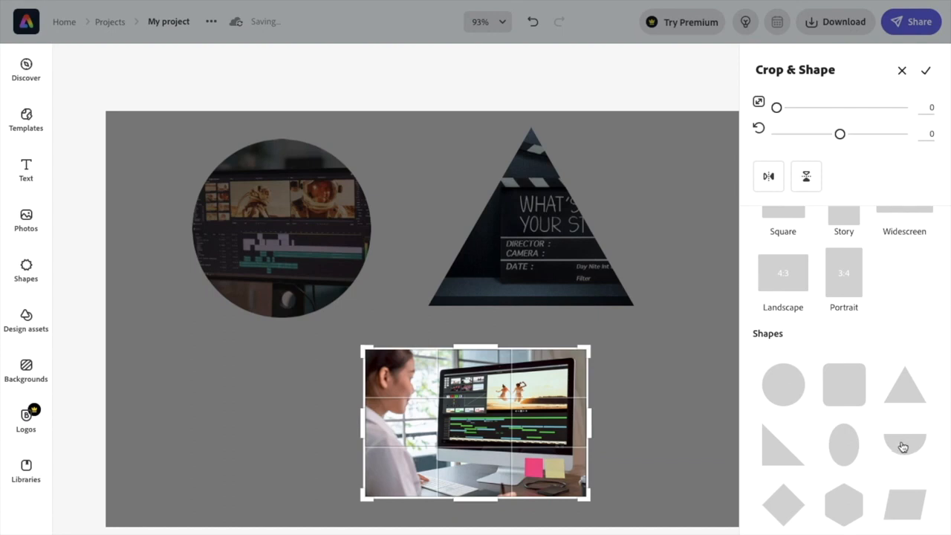
click(904, 444)
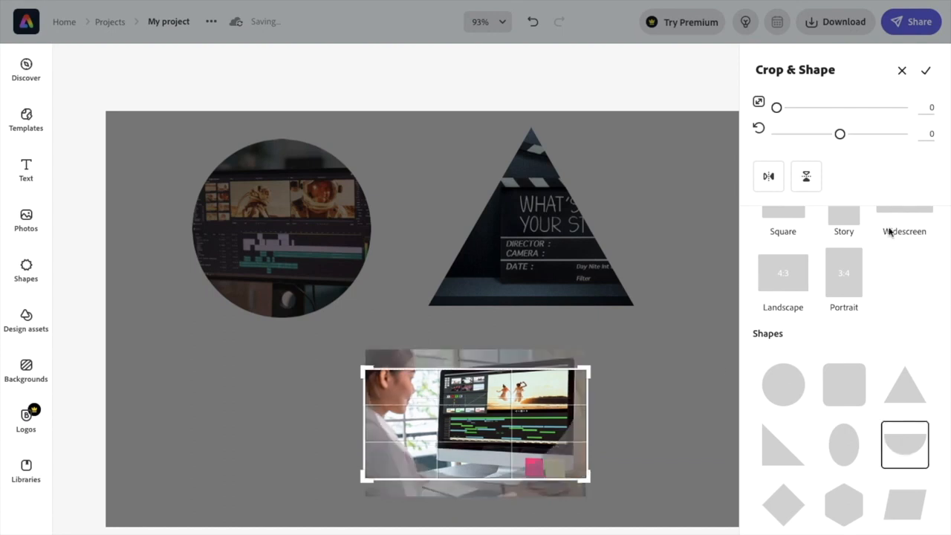
click(926, 69)
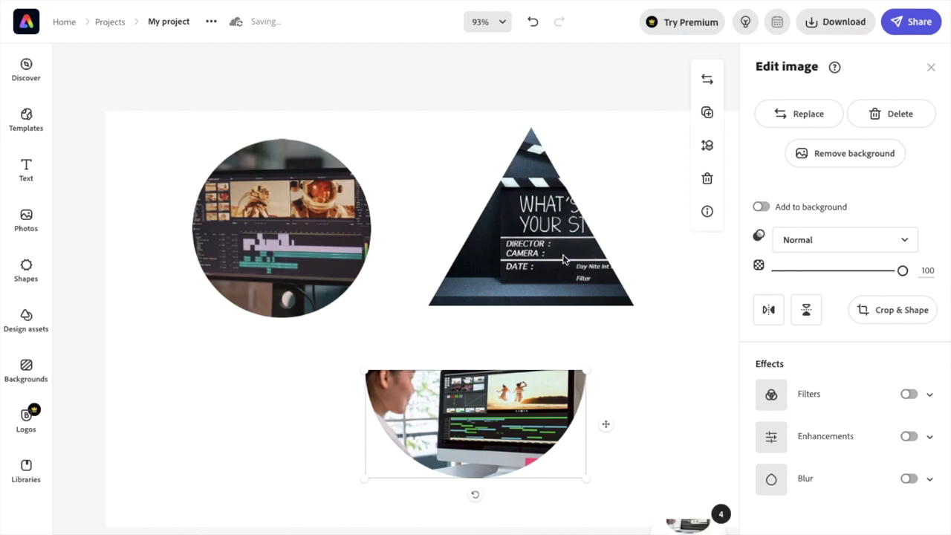
mouse_move(564, 259)
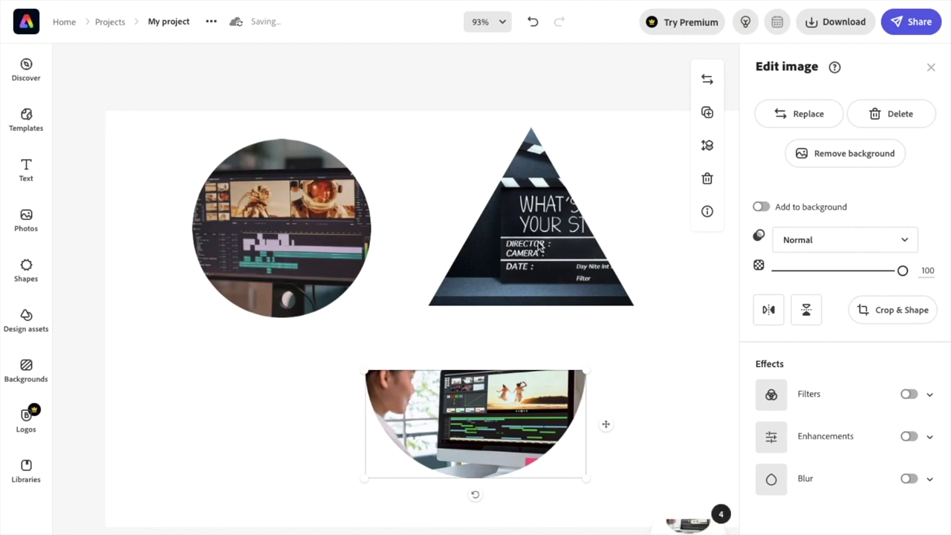
Step: Recenter the clapperboard image in its triangle so 'WHAT'S YOUR STORY' shows fully
click(809, 113)
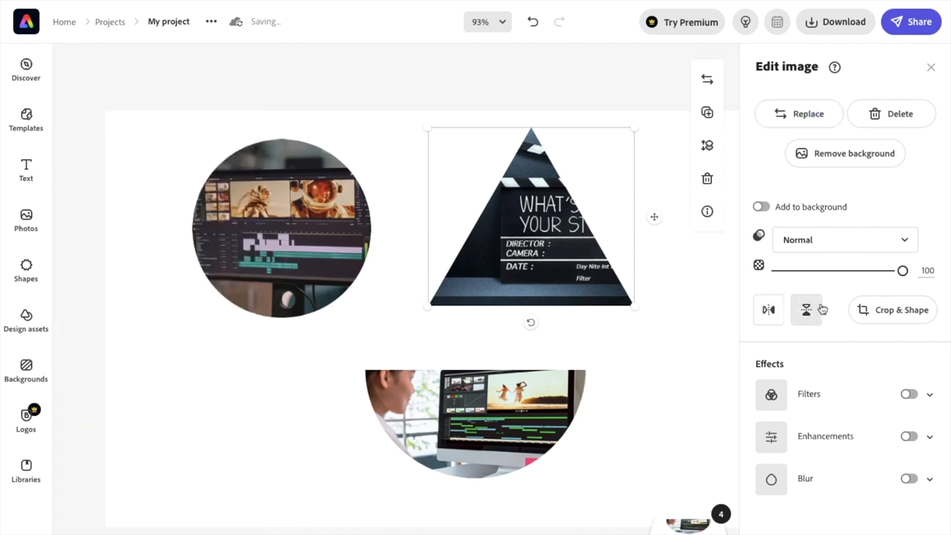
click(892, 311)
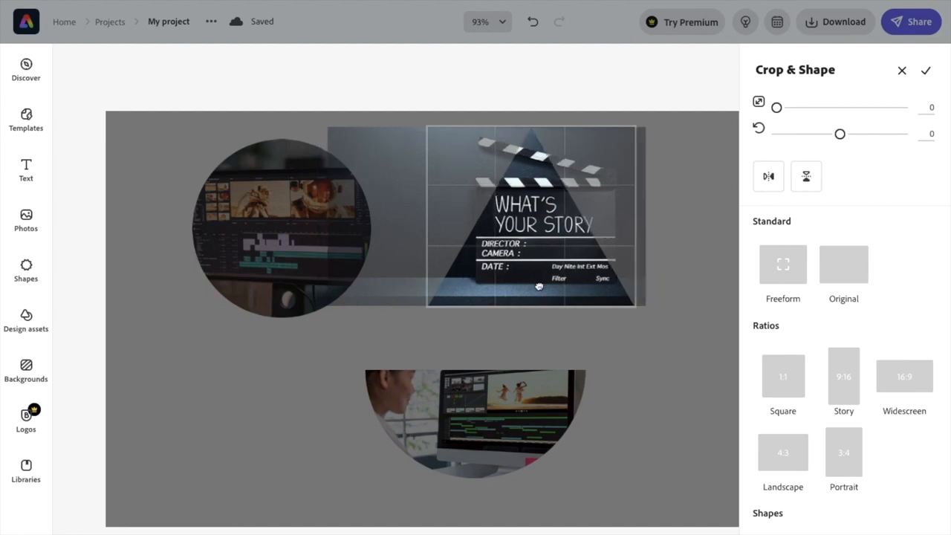
click(926, 70)
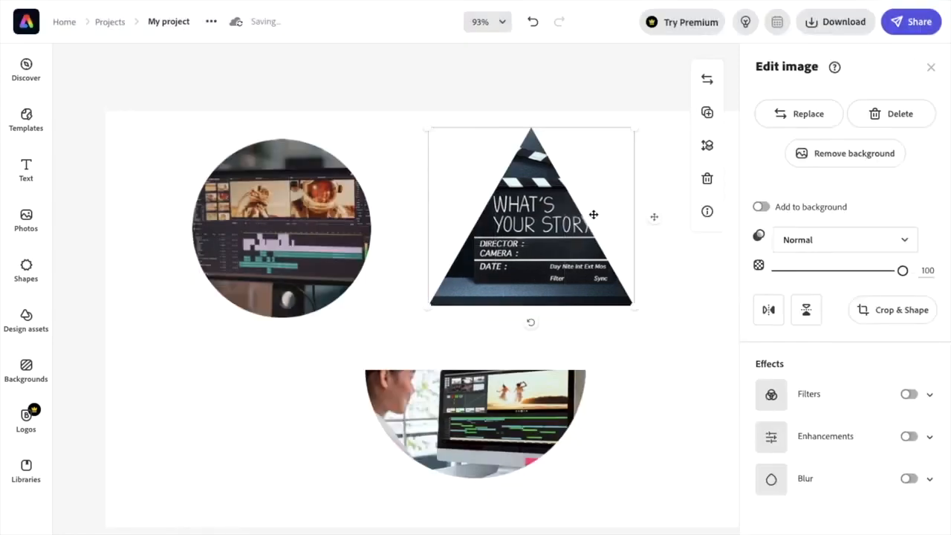